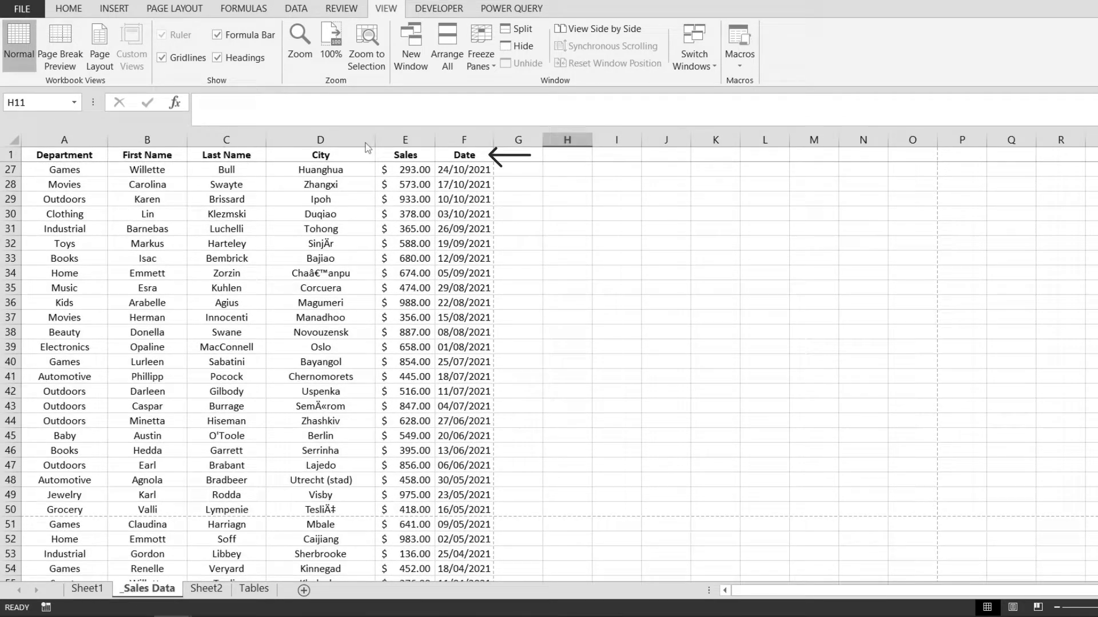
# Step: Browse the Sales Data sheet, checking the Department and Sales headers and values down to row 64
pyautogui.scroll(-3)
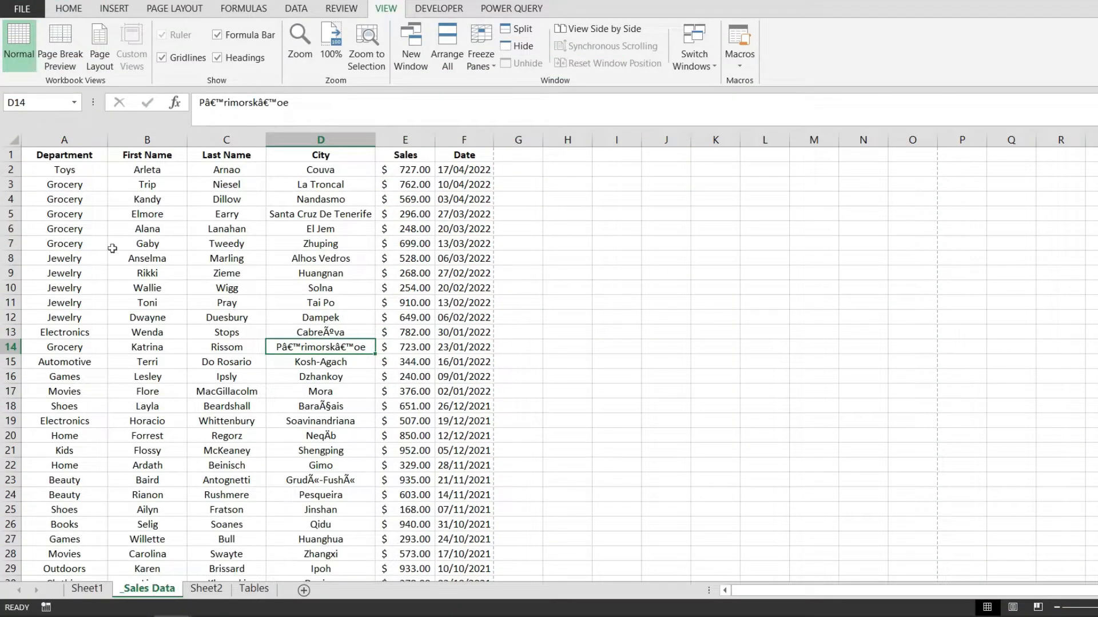
pyautogui.moveTo(206, 323)
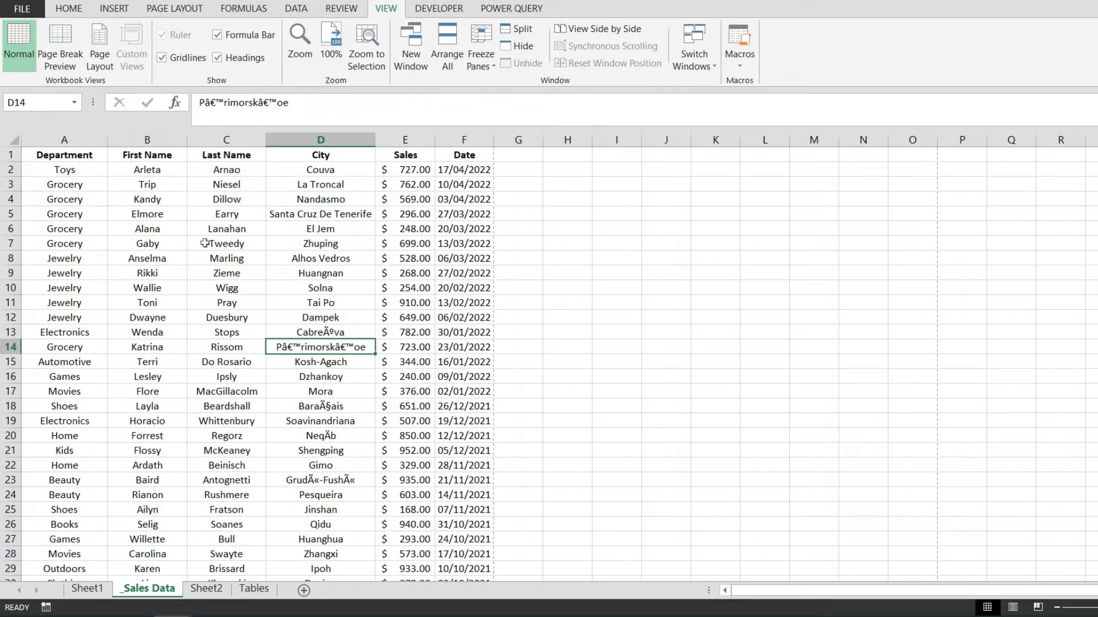
pyautogui.click(64, 156)
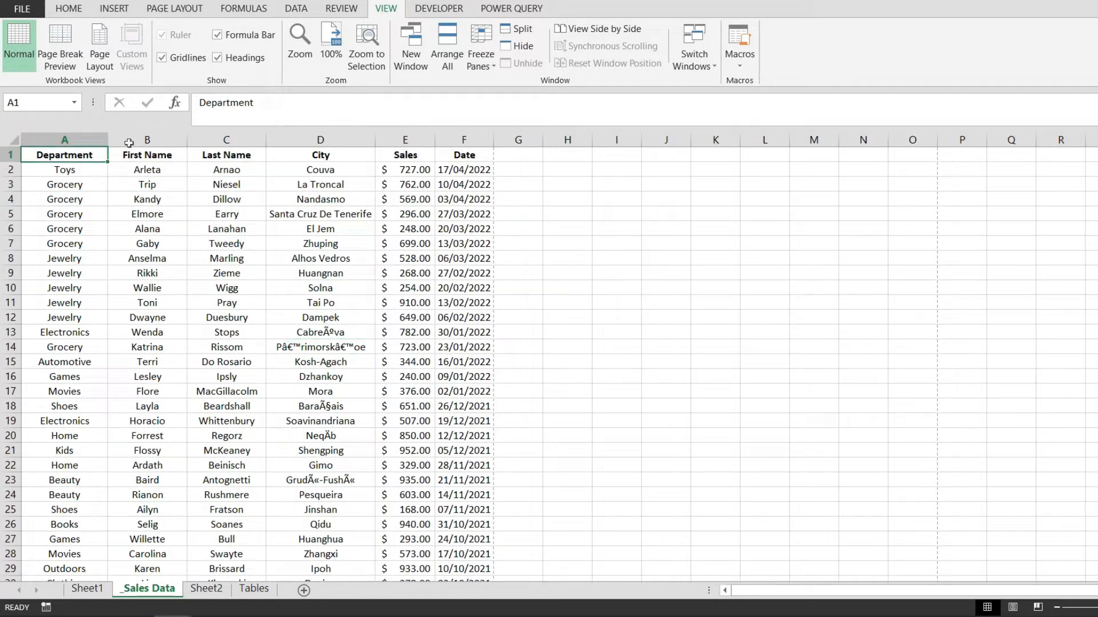
pyautogui.click(320, 156)
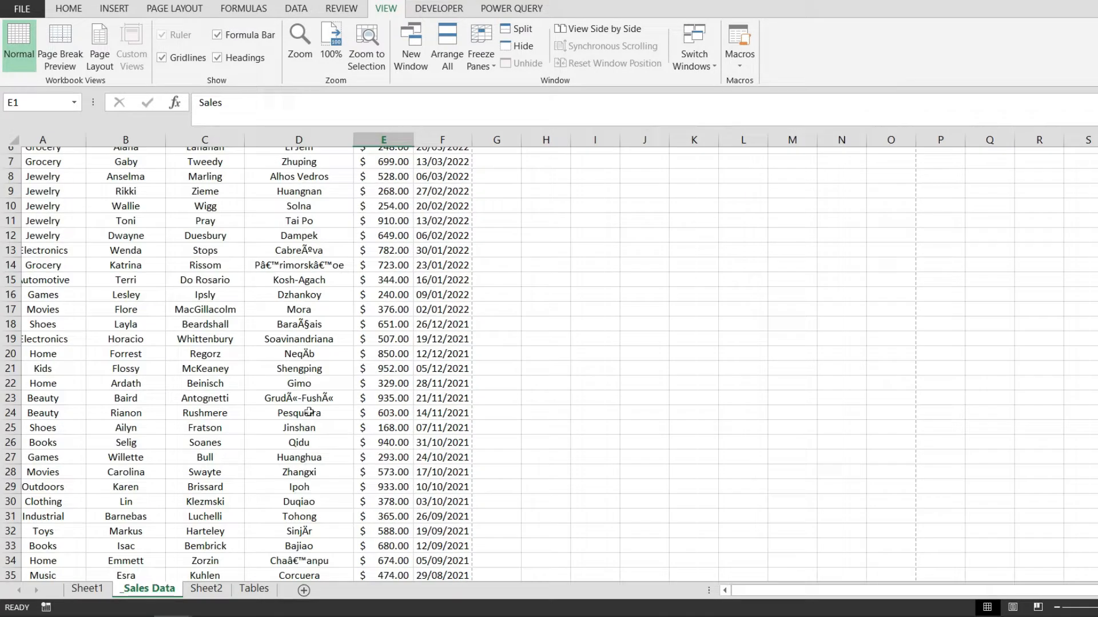
pyautogui.scroll(-3)
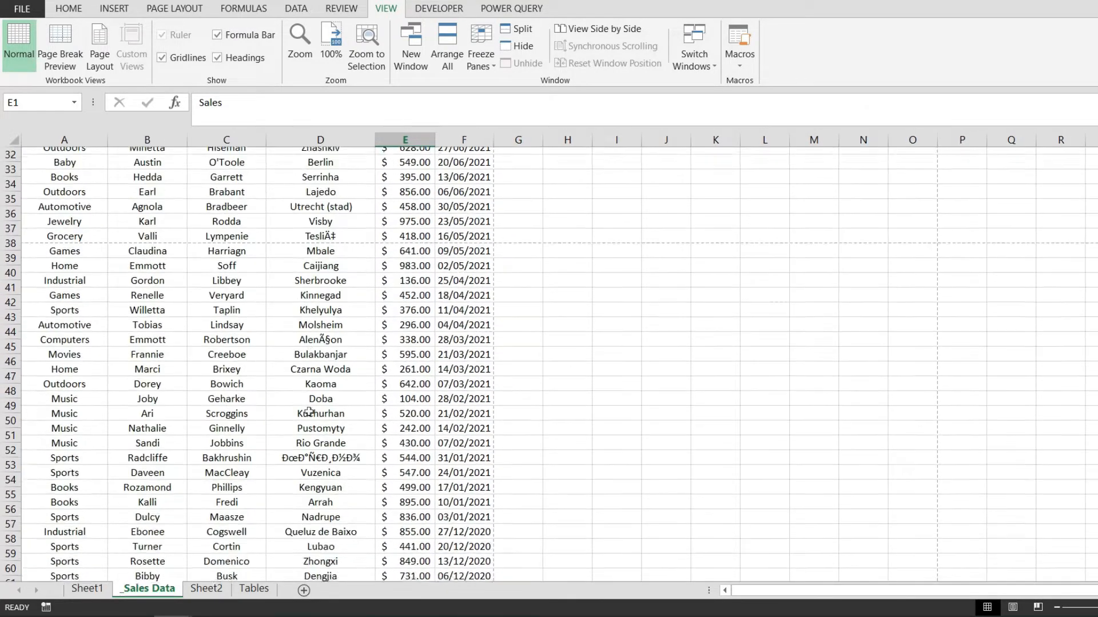
pyautogui.scroll(-3)
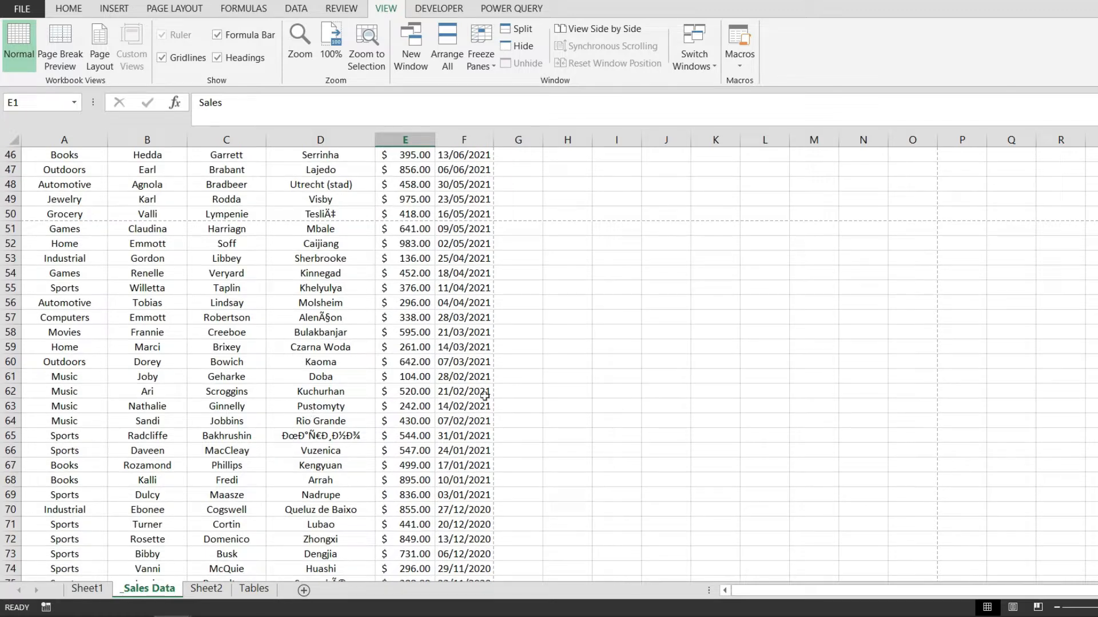
pyautogui.click(463, 406)
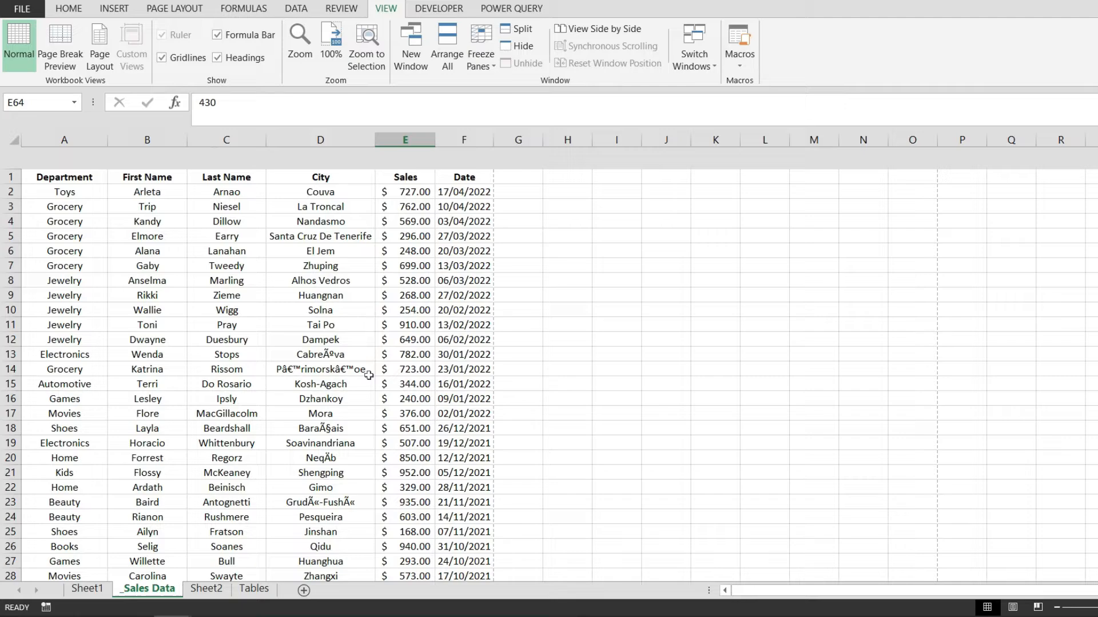
pyautogui.scroll(-3)
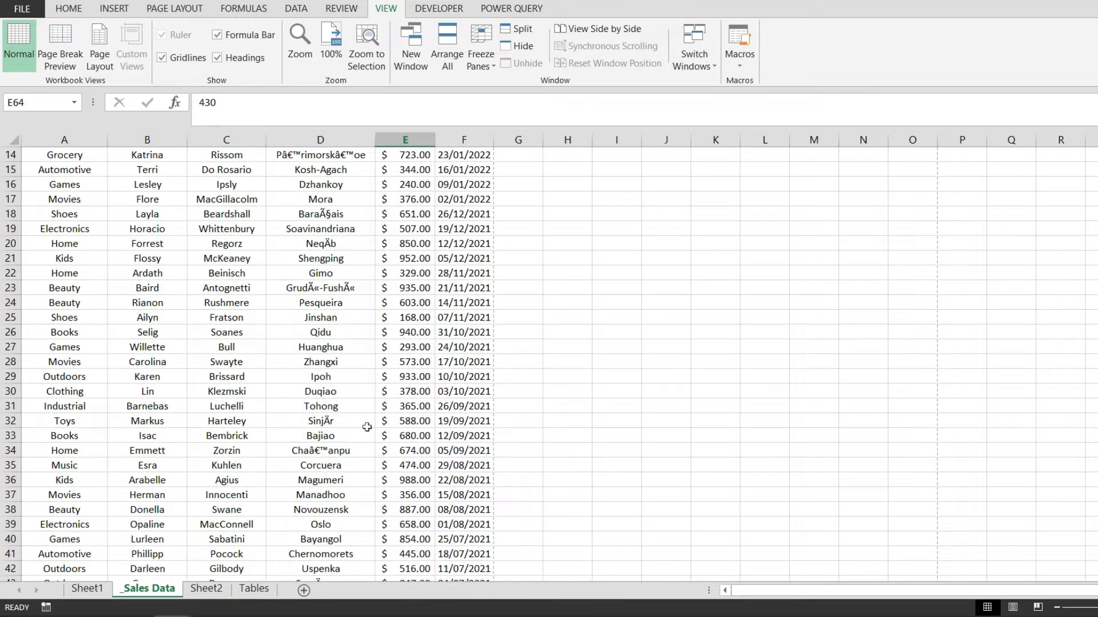
pyautogui.scroll(-3)
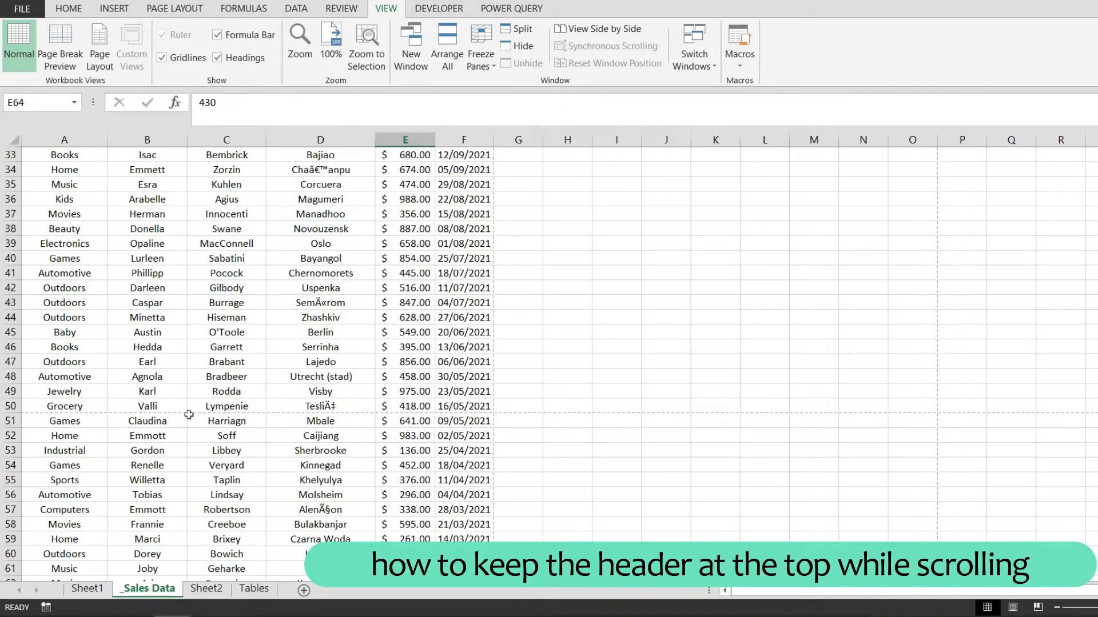
pyautogui.scroll(-3)
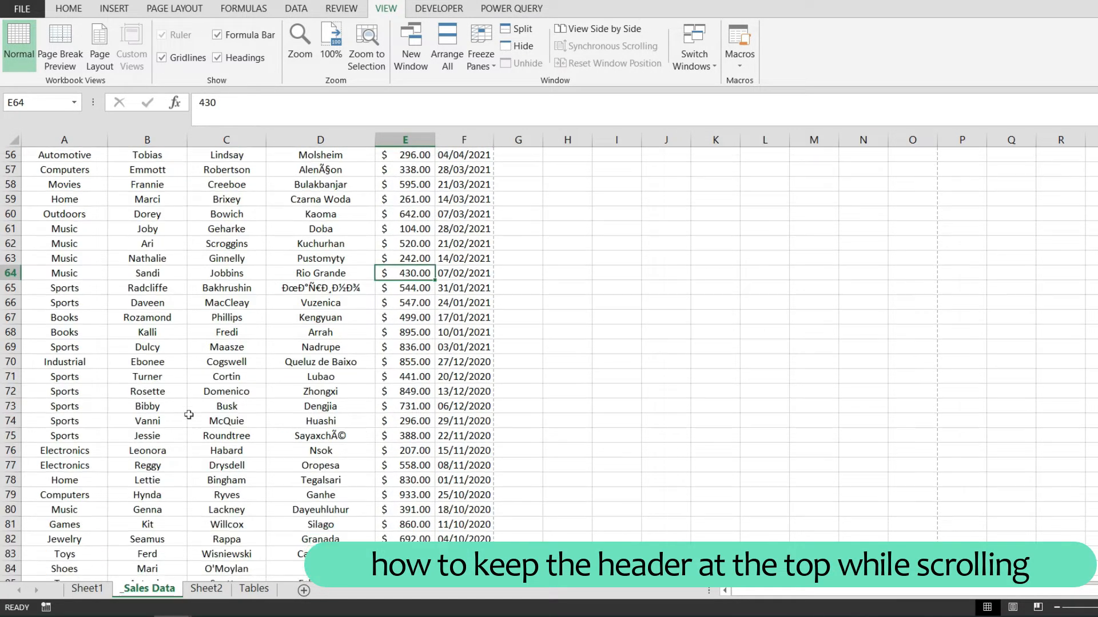
pyautogui.scroll(-3)
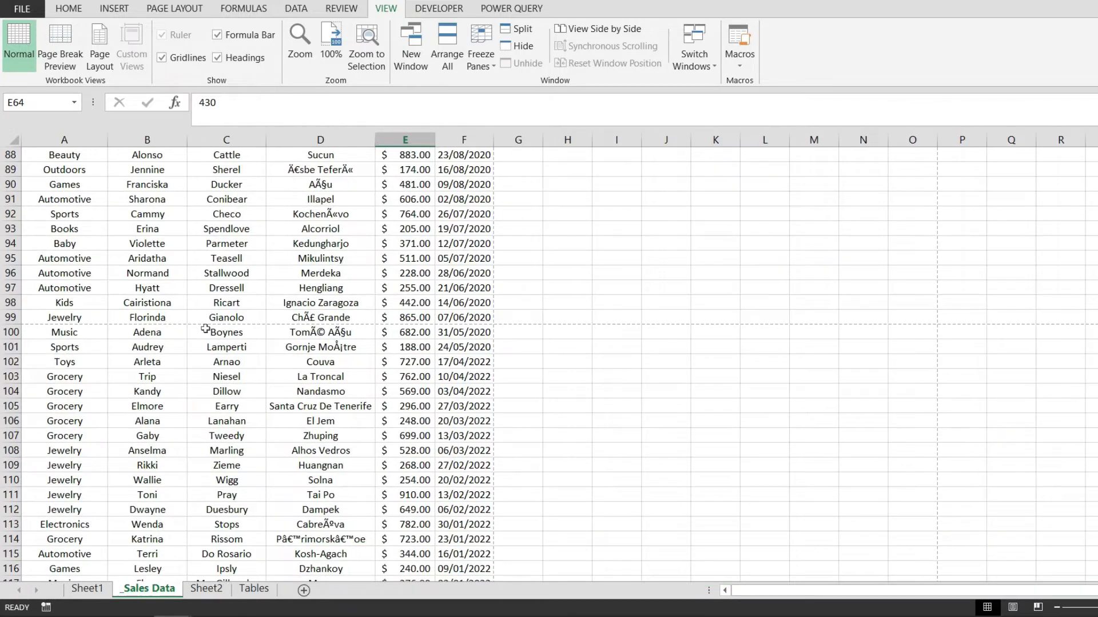
pyautogui.scroll(3)
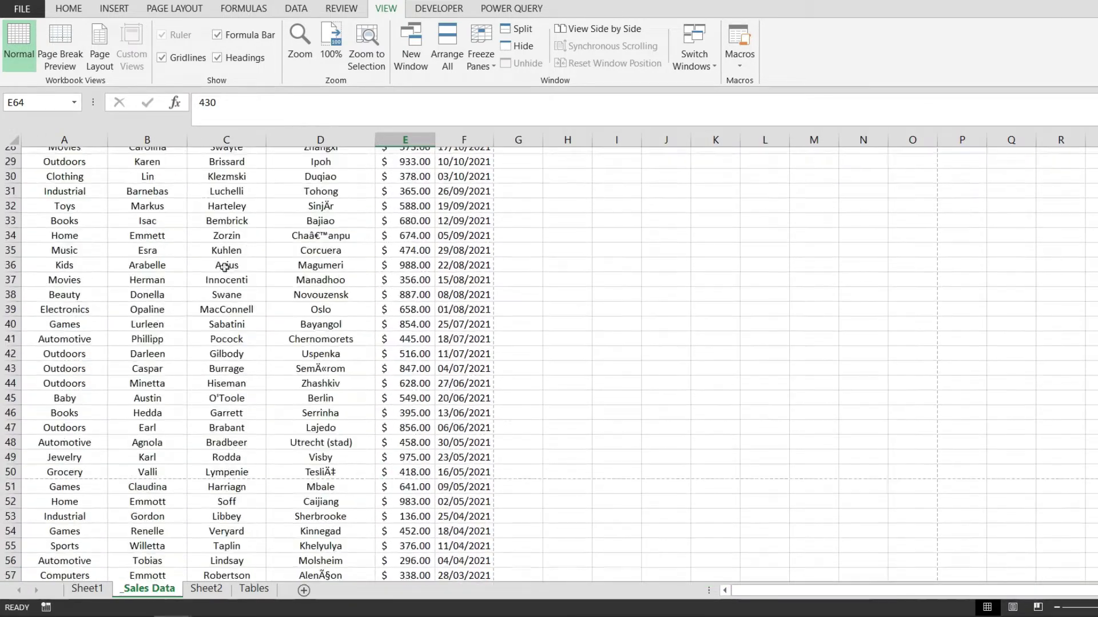
pyautogui.scroll(3)
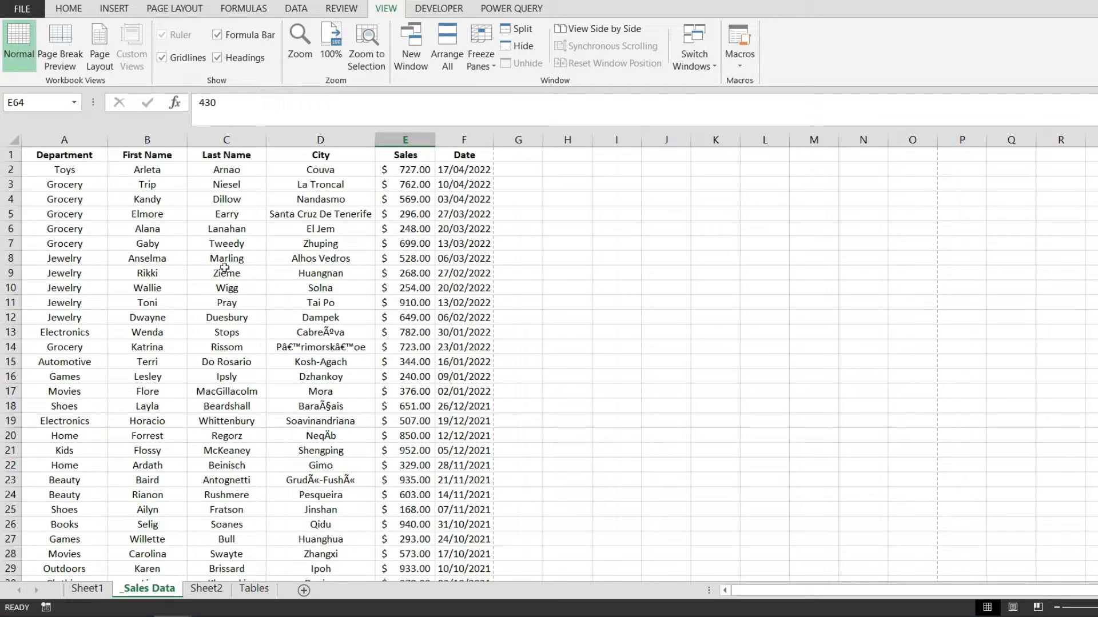
# Step: Select the entire table from the Shoes cell in row 18 using Ctrl+A
pyautogui.click(862, 258)
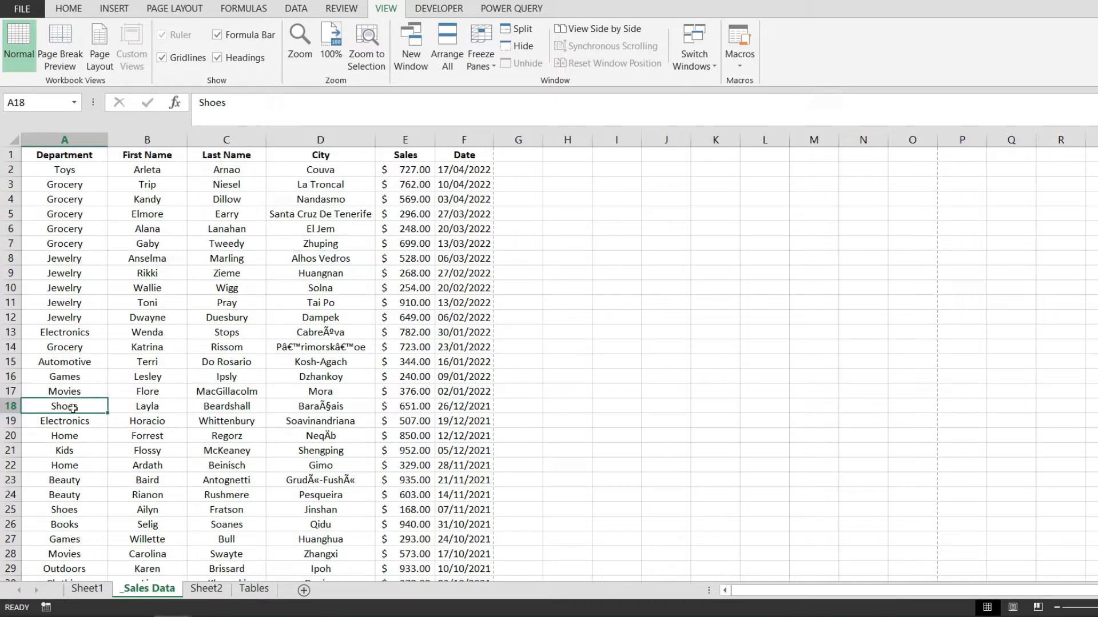
pyautogui.press('ctrl+a')
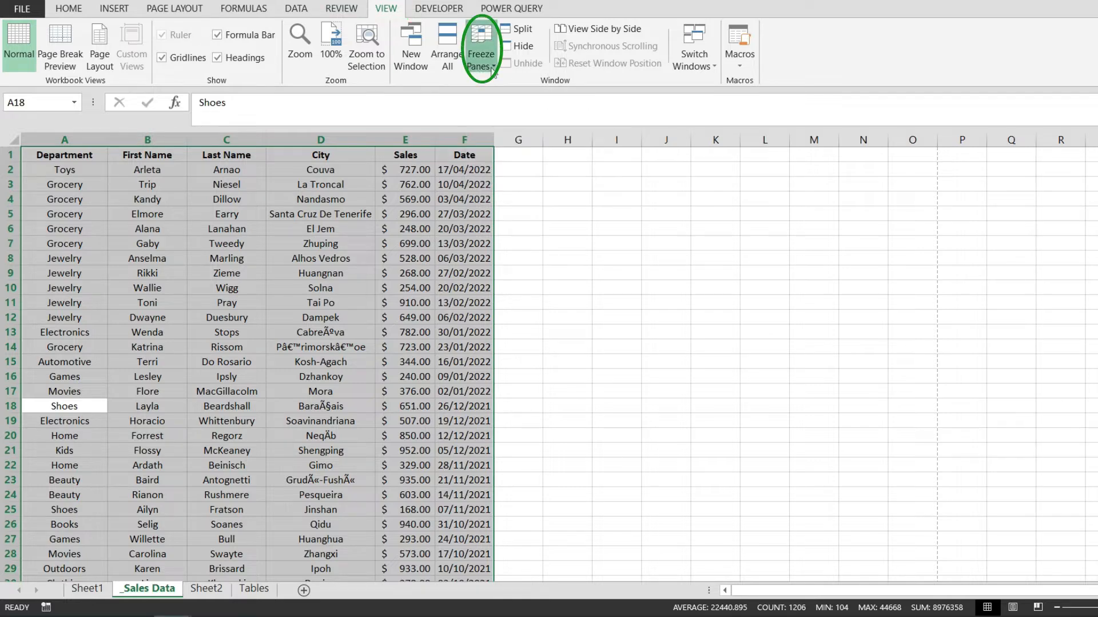
# Step: Freeze the top row from the View ribbon so the row 1 headers stay visible while scrolling
pyautogui.click(482, 45)
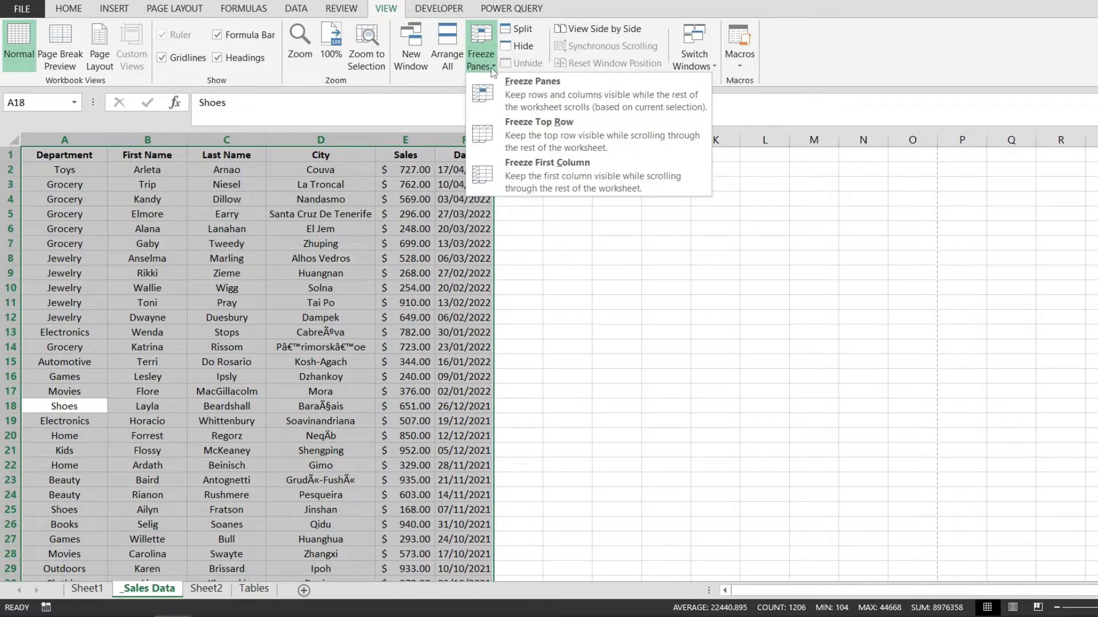
pyautogui.moveTo(690, 140)
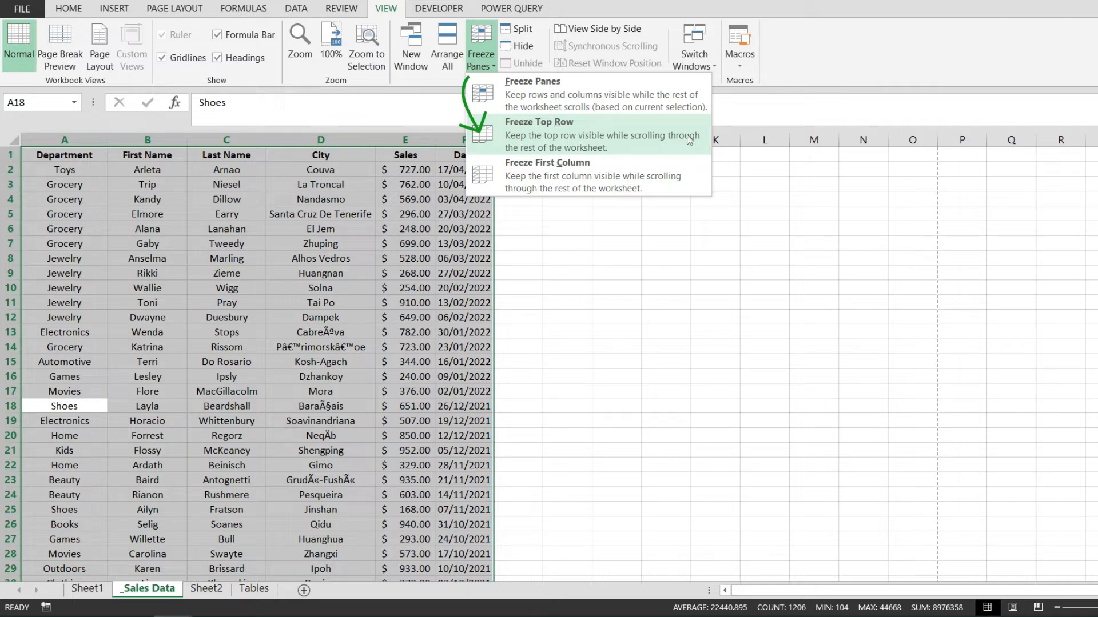
pyautogui.moveTo(605, 117)
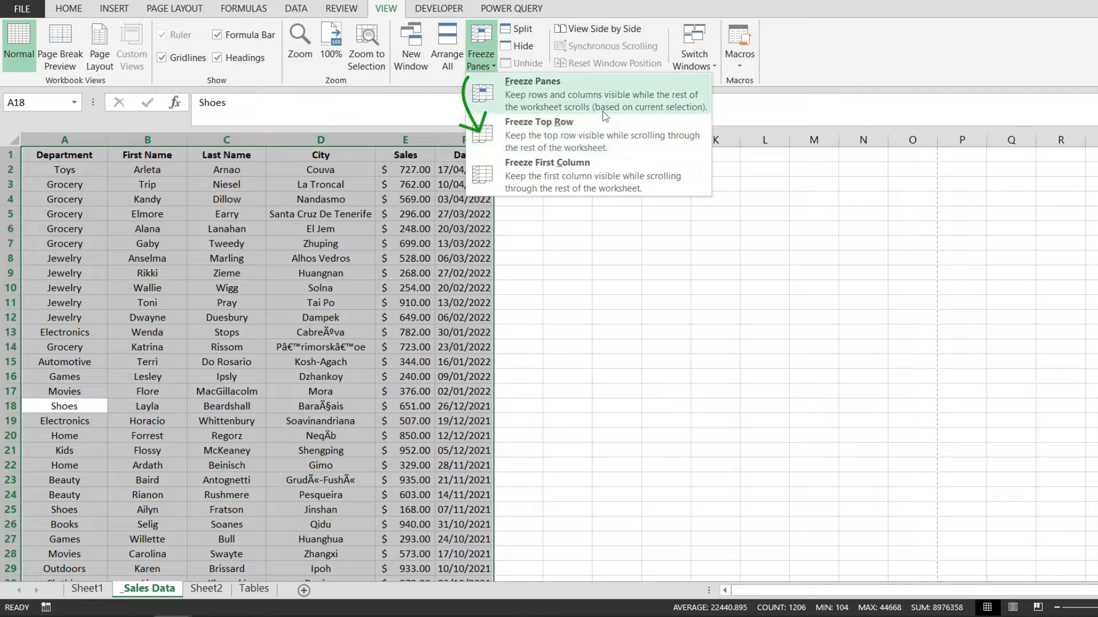
pyautogui.click(533, 81)
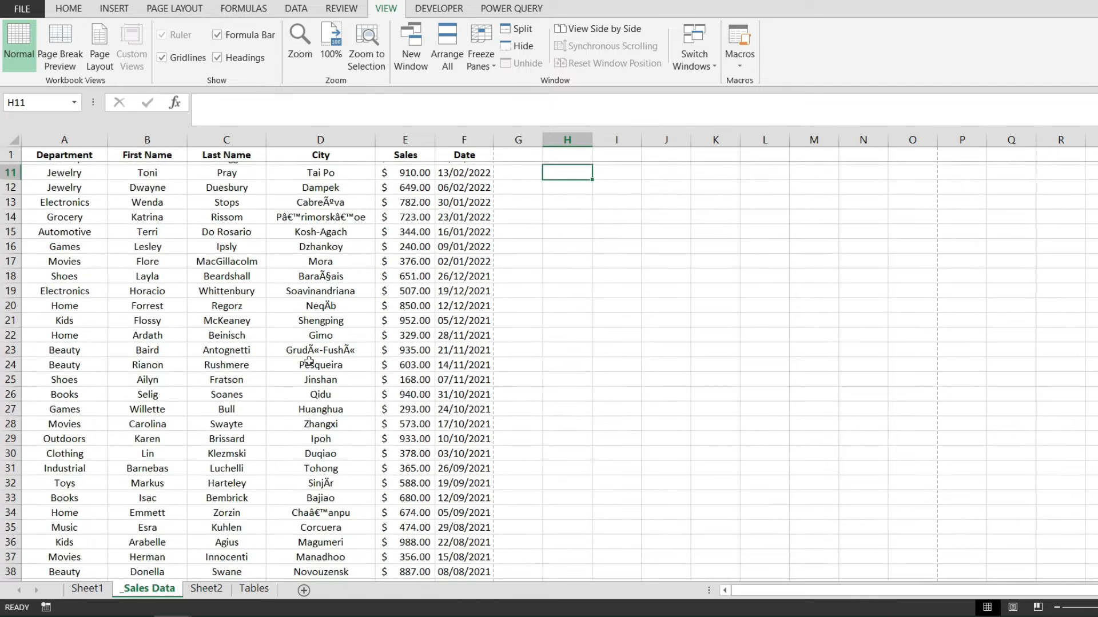
pyautogui.scroll(-3)
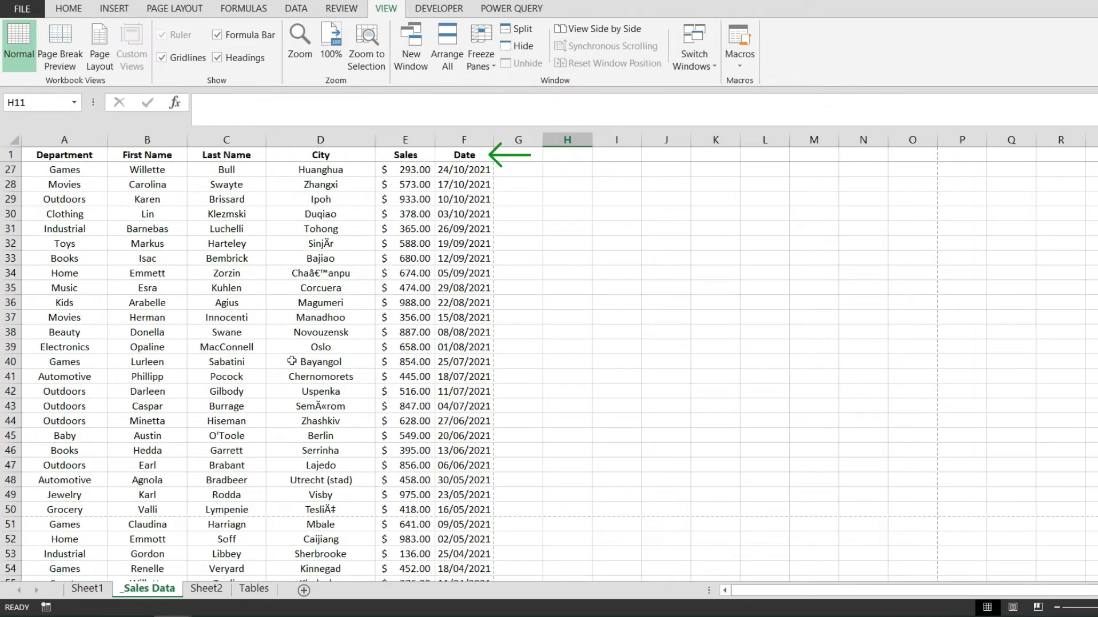
pyautogui.scroll(-3)
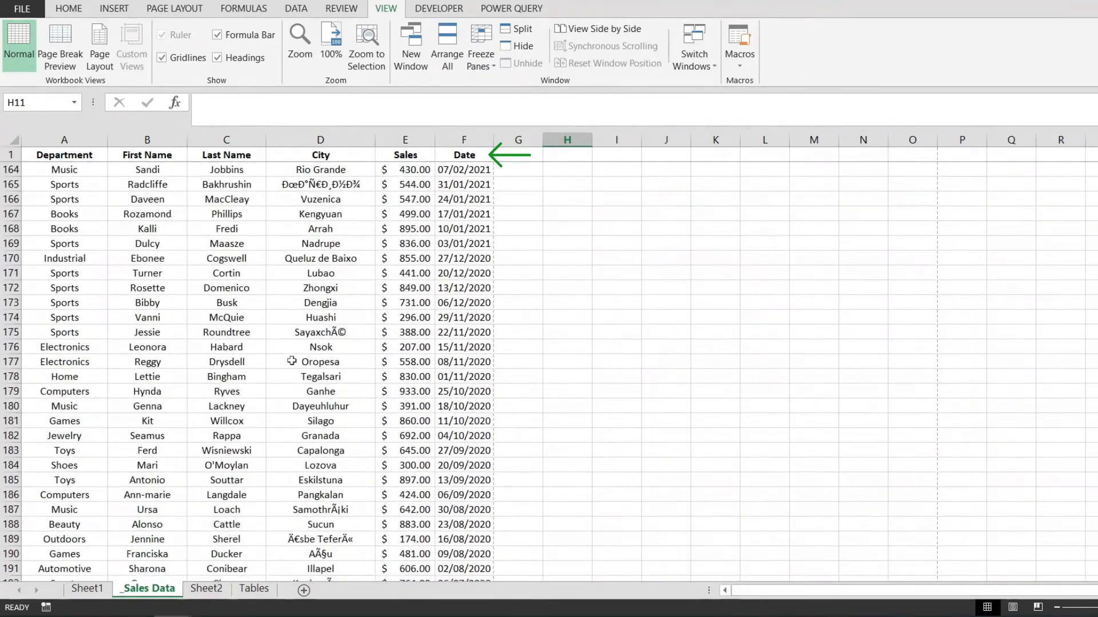
pyautogui.scroll(-3)
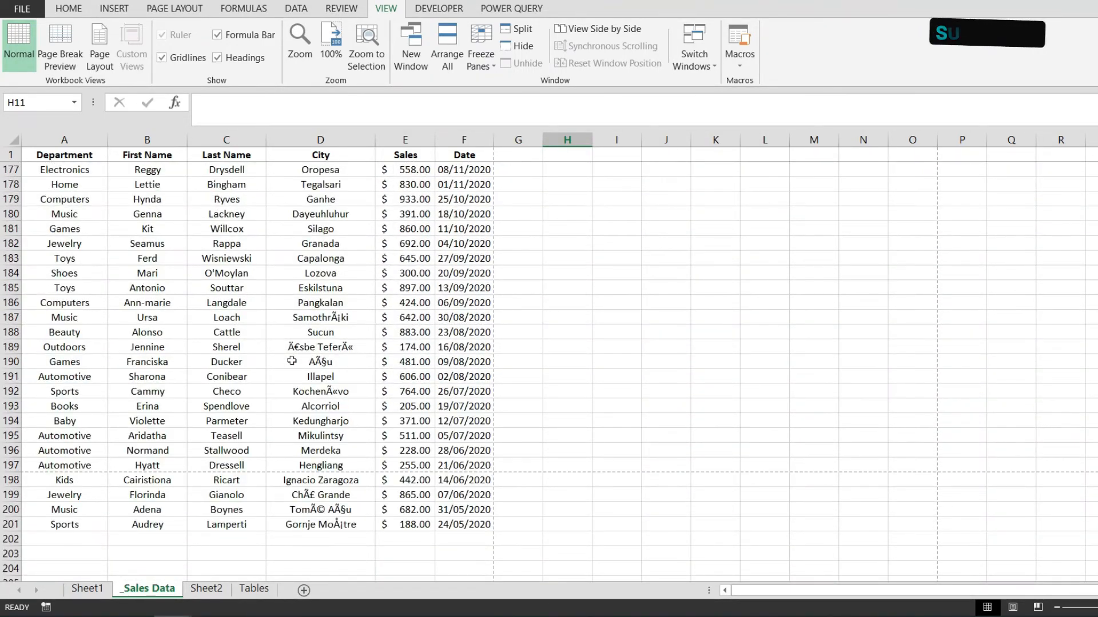